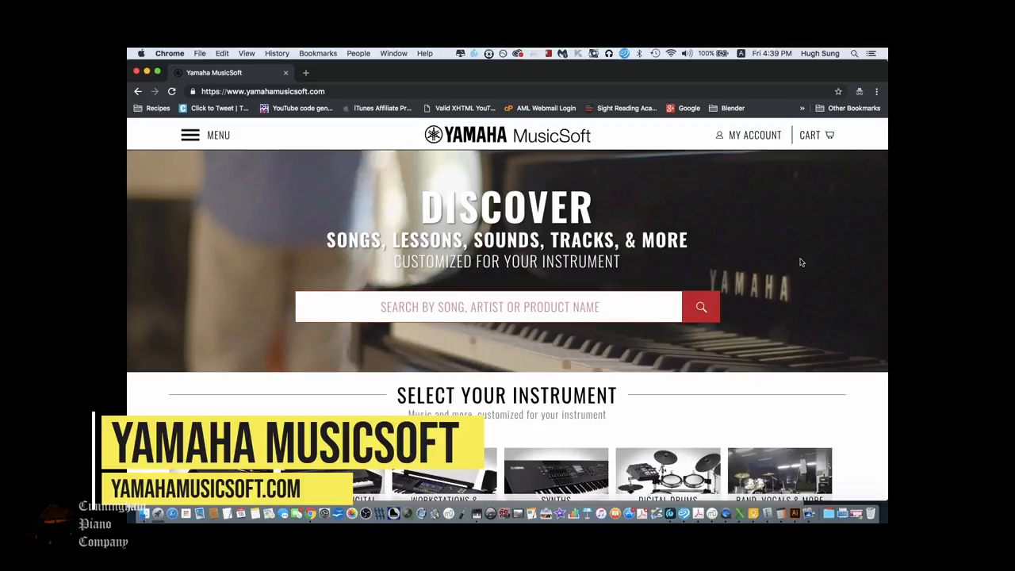
Go to the Disklavier & Hybrid Pianos section and into the PianoSoft music page via Learn More.
scroll(down, 3)
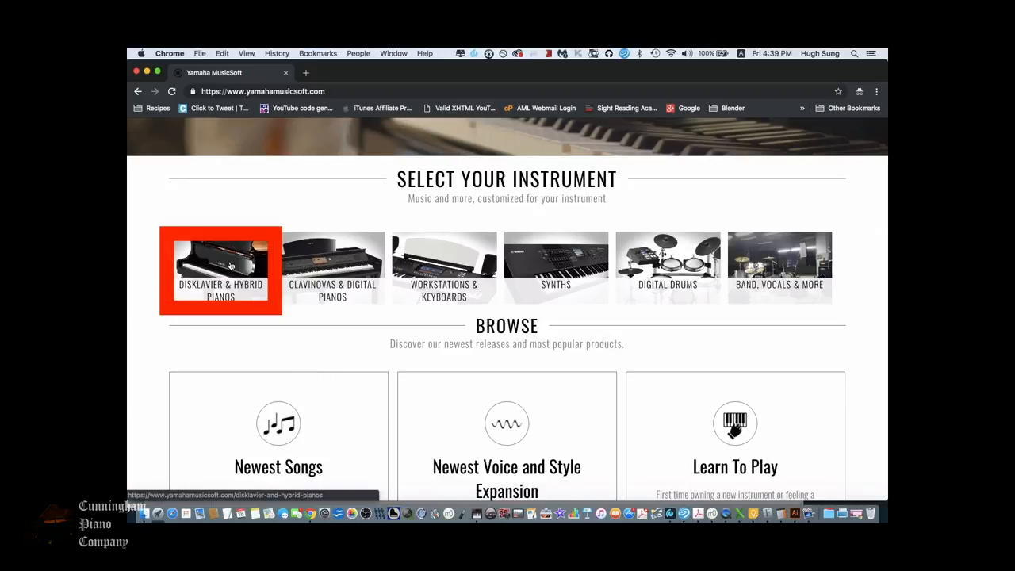
click(220, 265)
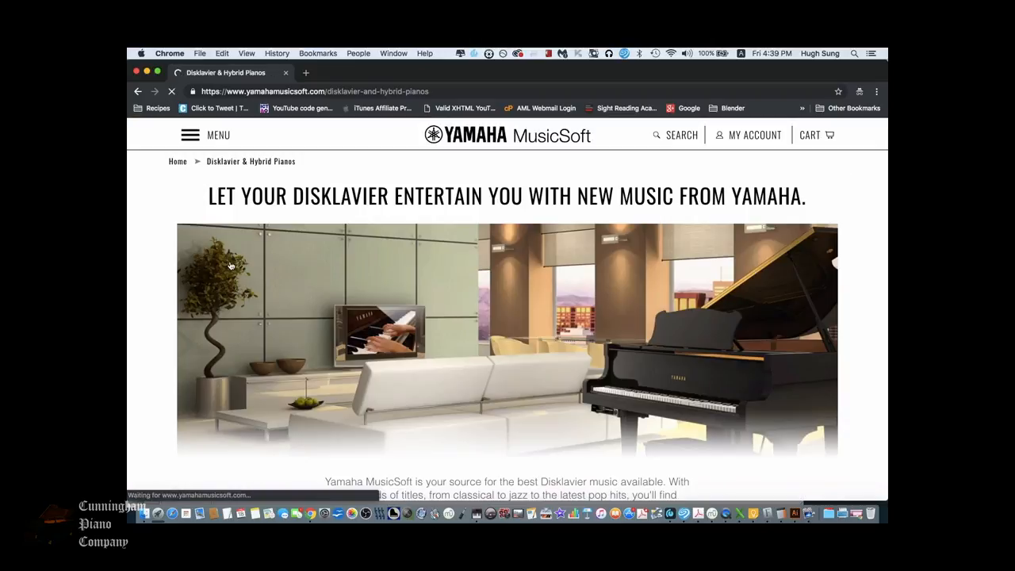
scroll(down, 3)
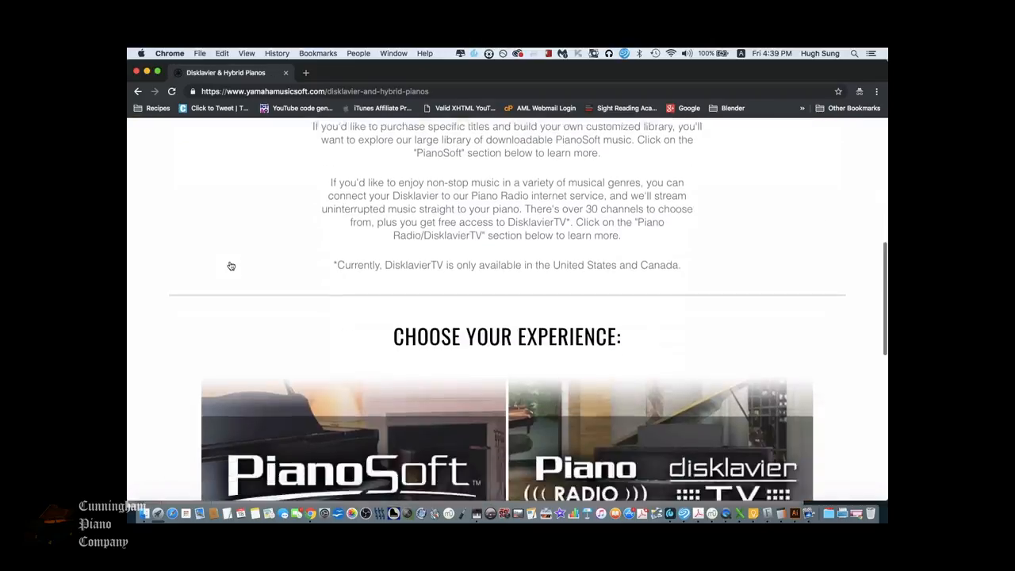
scroll(down, 3)
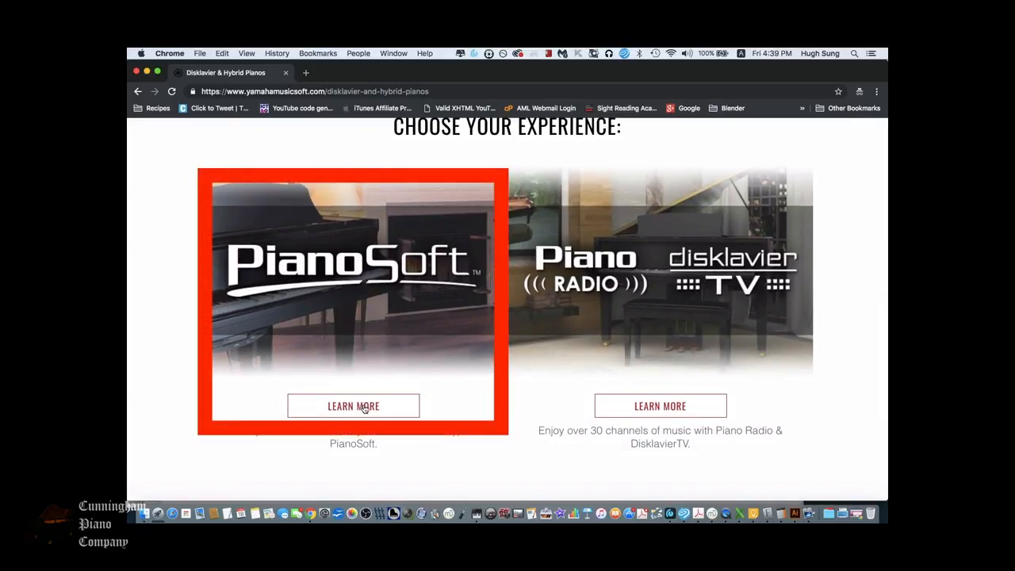
click(353, 405)
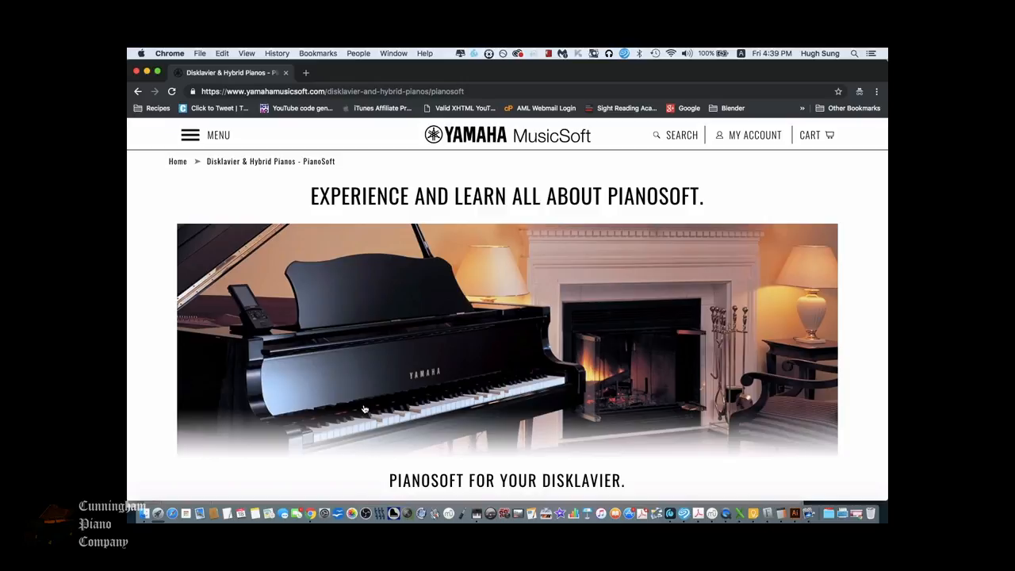
Start shopping the PianoSoft Solo catalogue, listing 480 items.
scroll(down, 3)
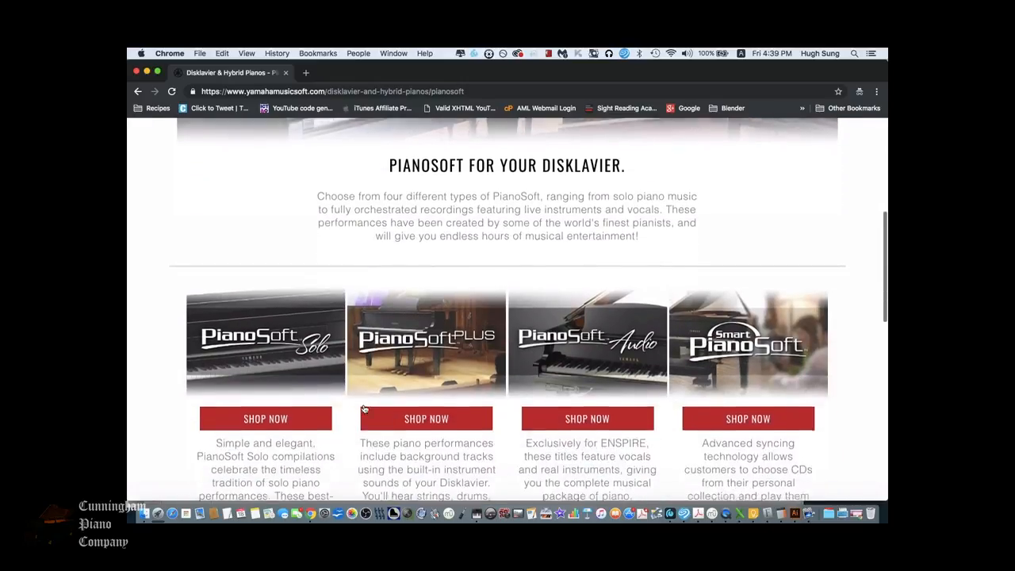
scroll(down, 3)
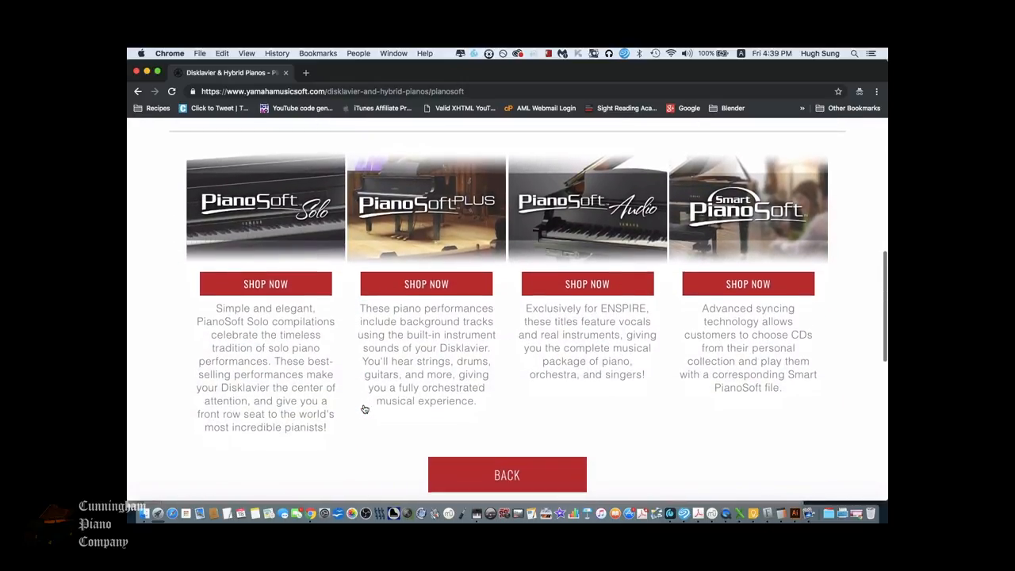
mouse_move(266, 284)
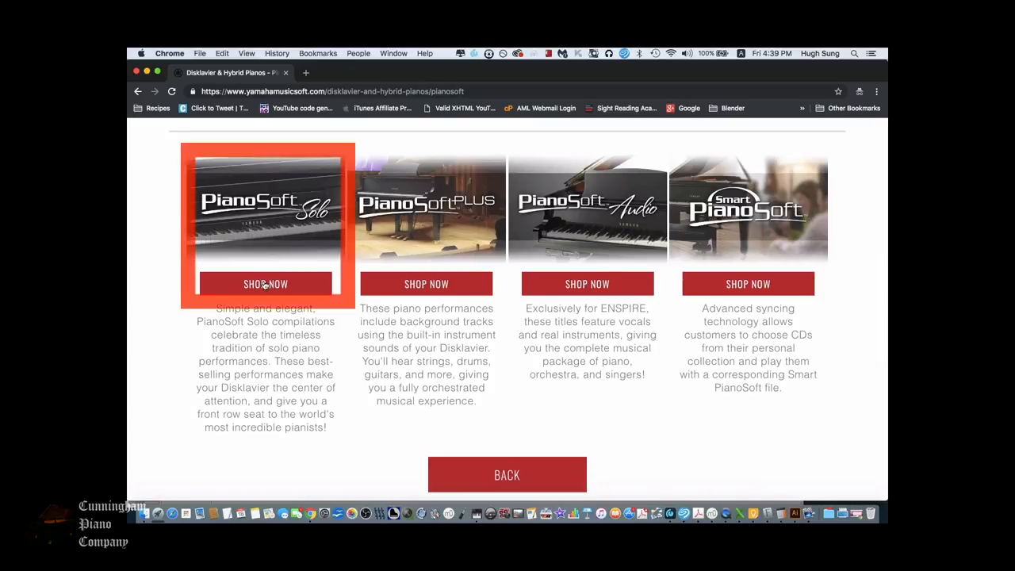
click(265, 284)
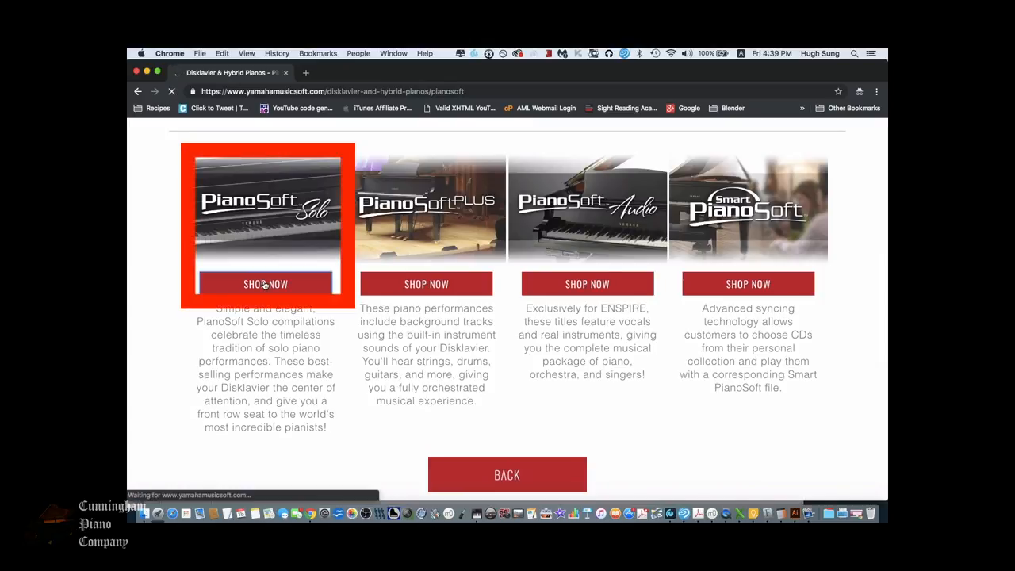
click(265, 284)
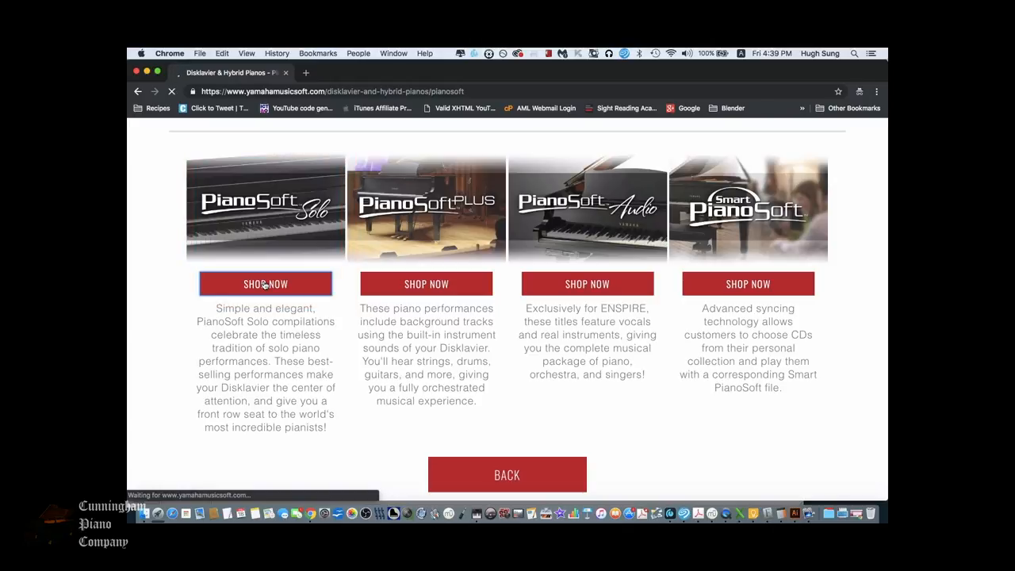
click(265, 283)
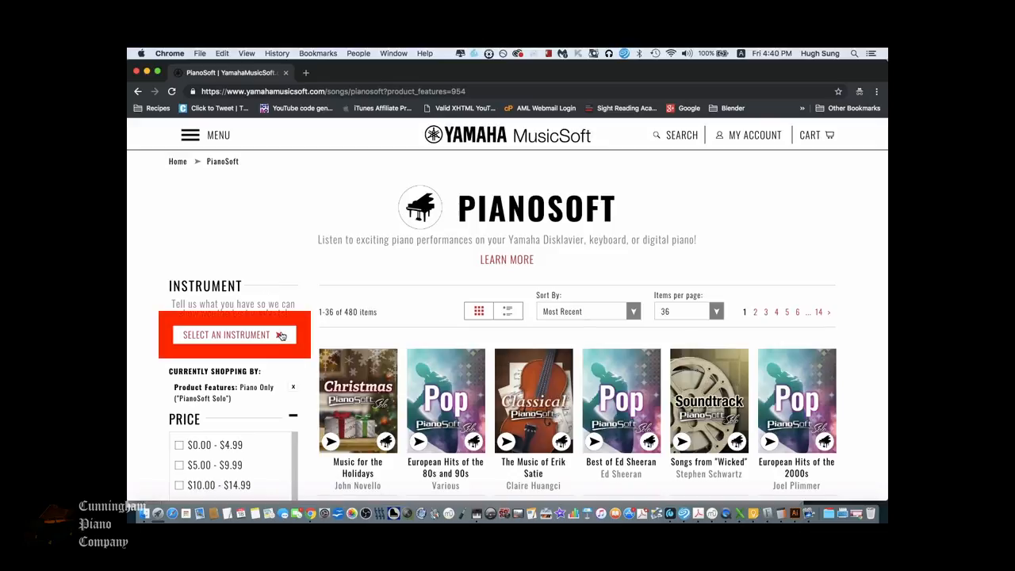
mouse_move(233, 334)
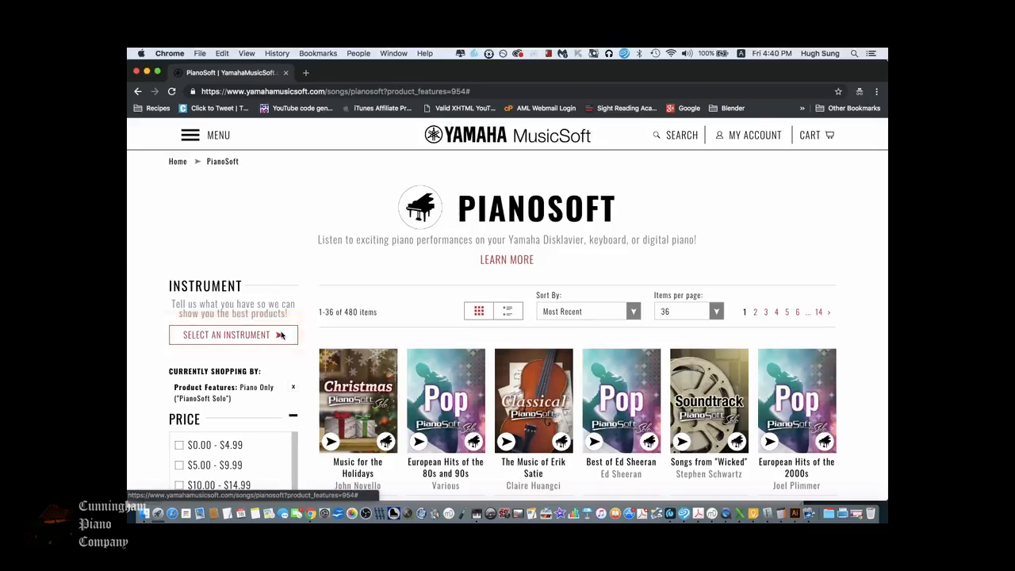
Set the shopping instrument to Disklavier & Hybrid Pianos > AvantGrand & NU1 > AvantGrand N3.
click(226, 334)
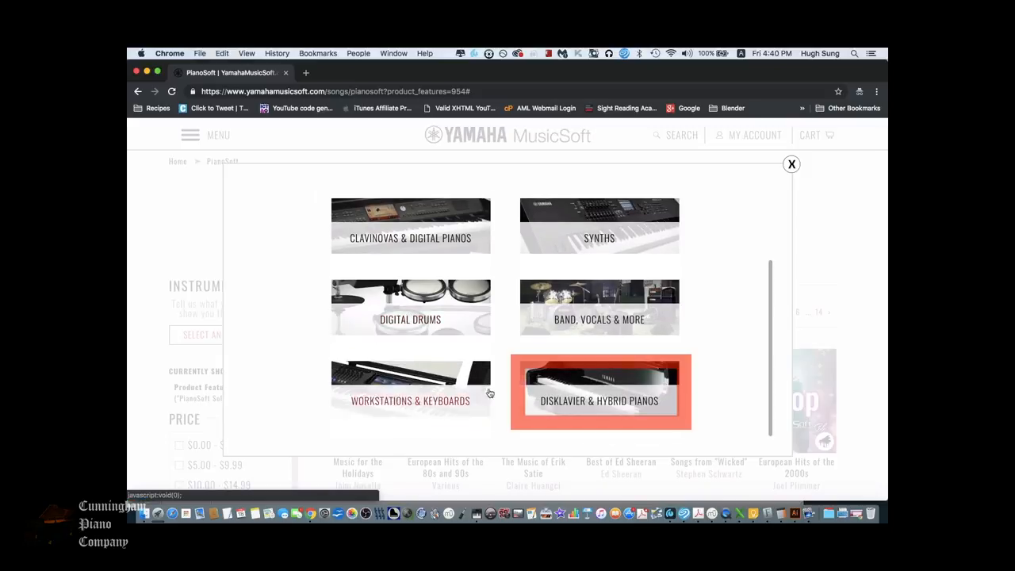
click(599, 391)
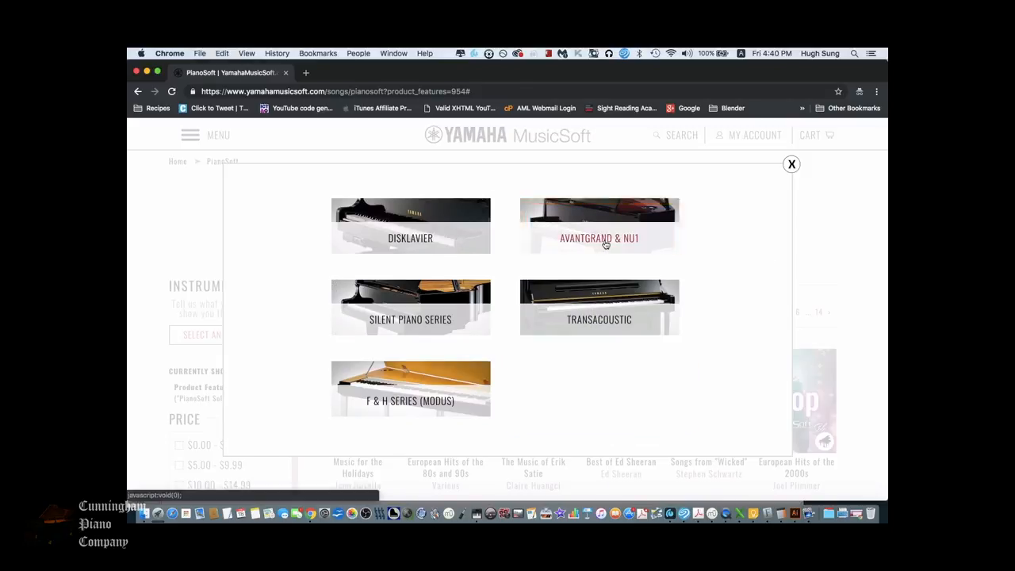
click(599, 226)
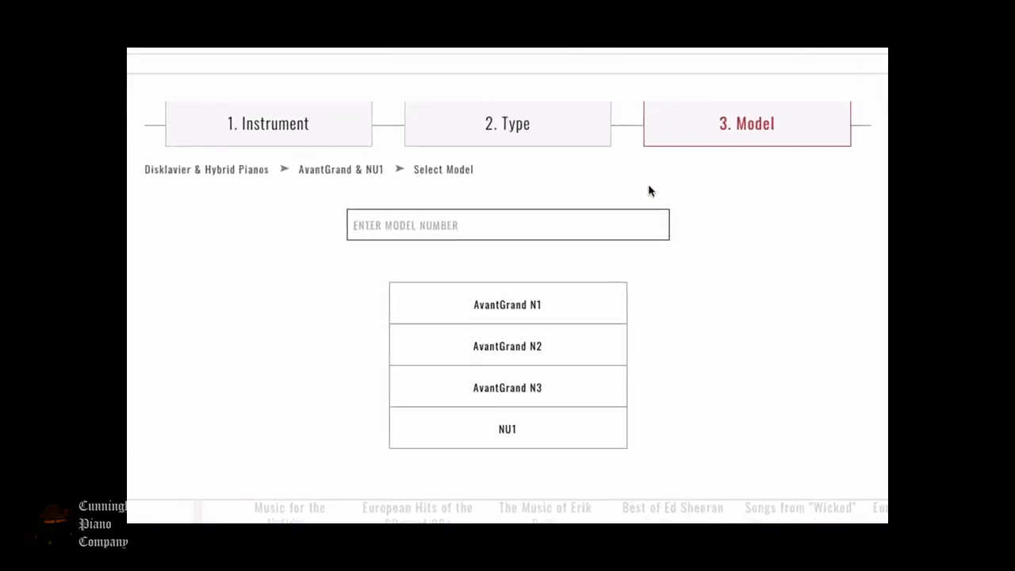
click(507, 387)
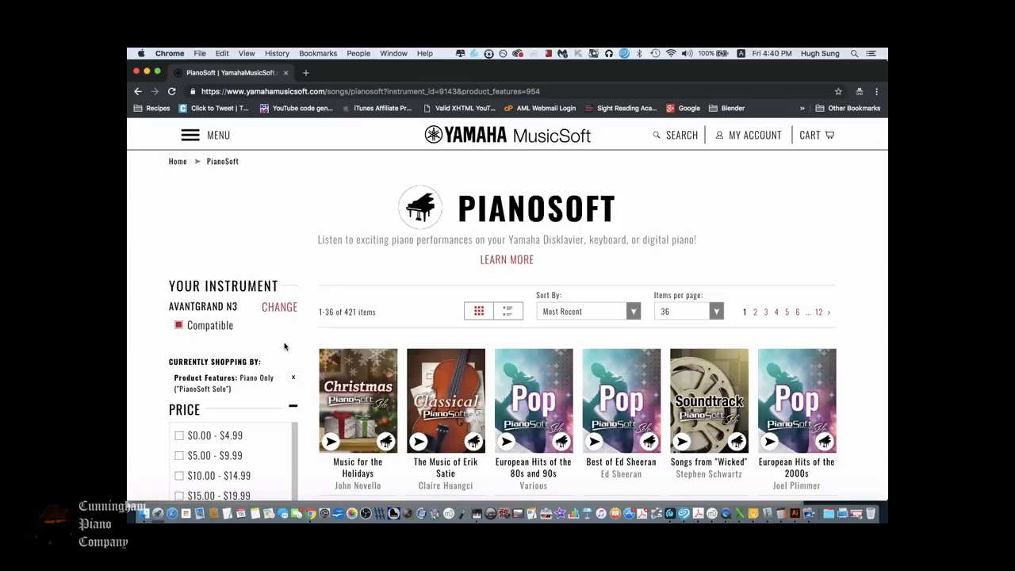
Tick the Easy Listening genre filter, narrowing the listing to 19 items.
scroll(down, 3)
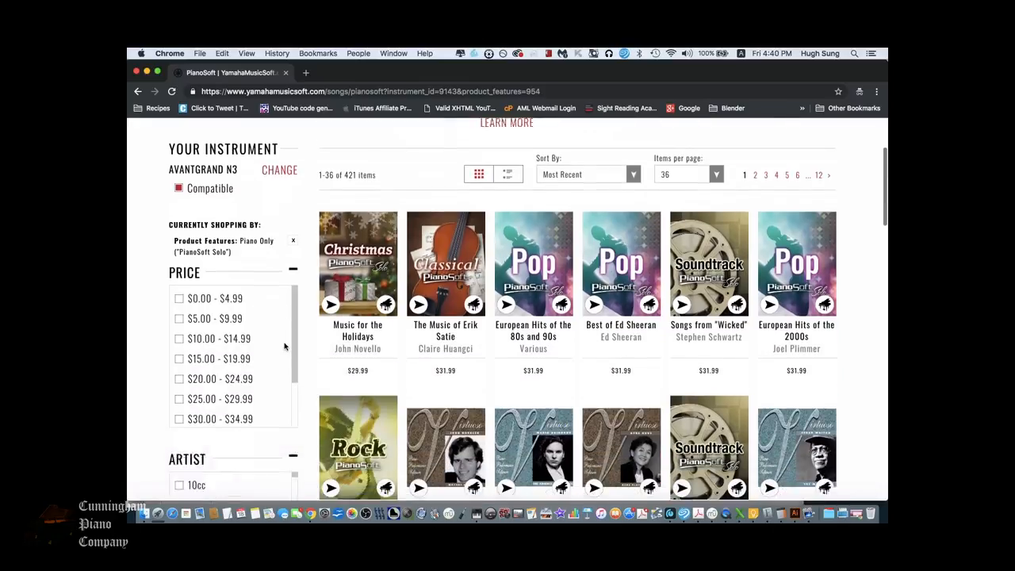
scroll(down, 3)
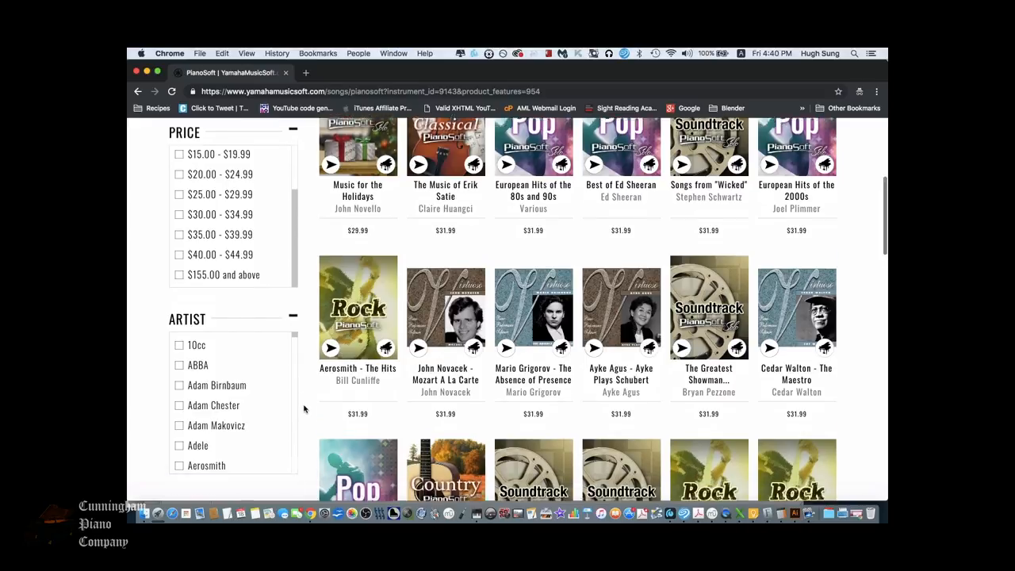
scroll(down, 3)
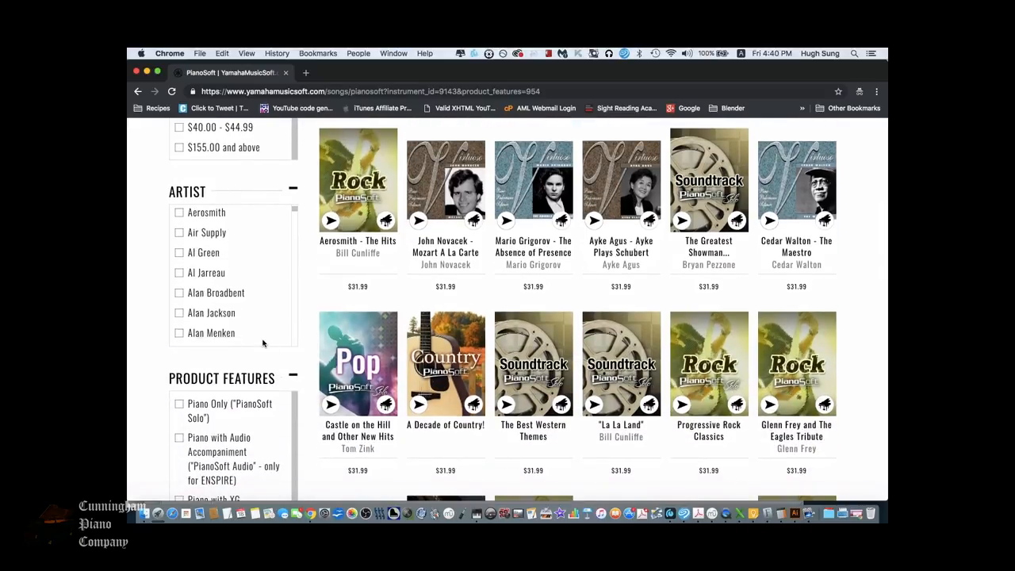
scroll(down, 3)
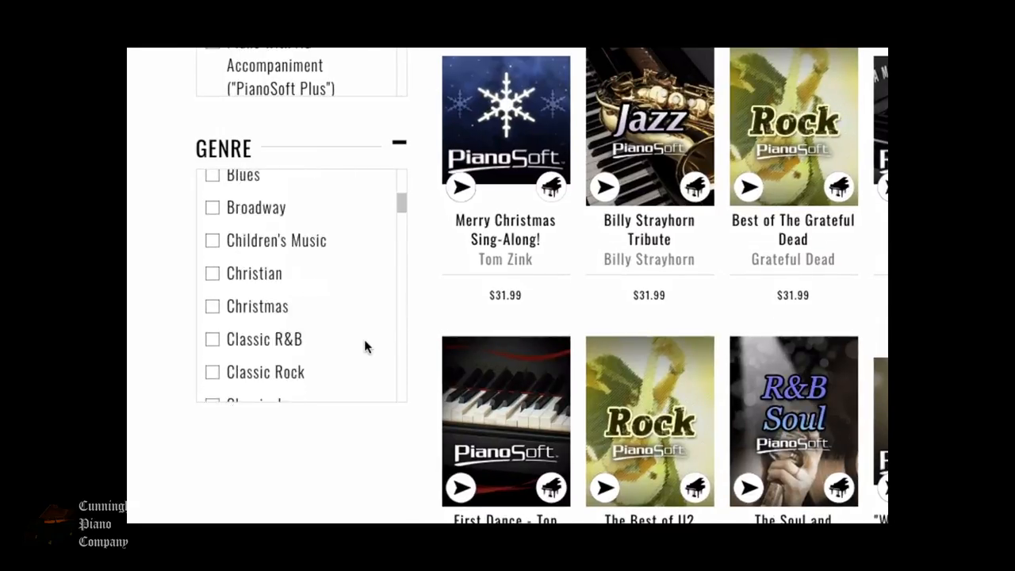
scroll(down, 3)
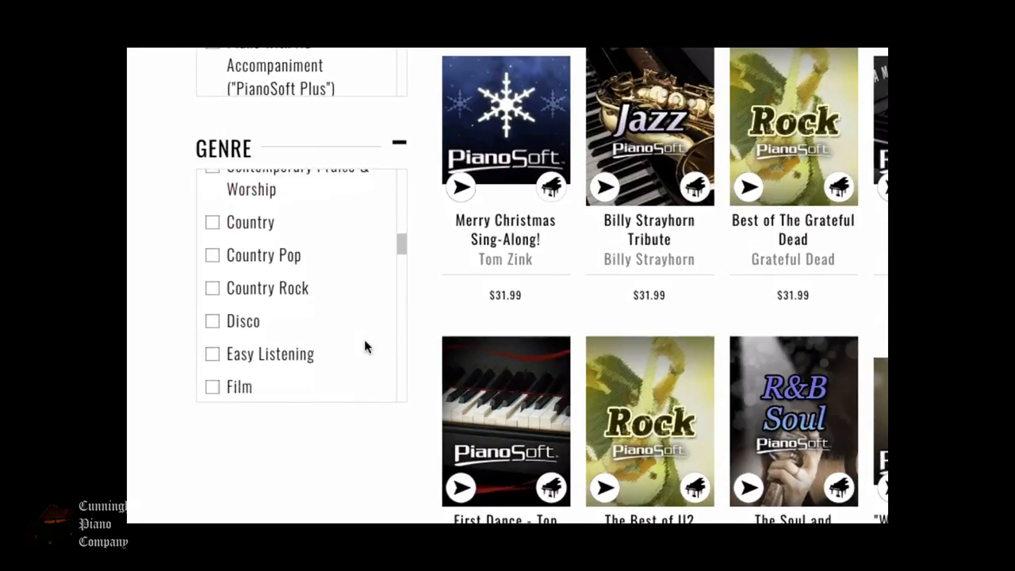
click(211, 231)
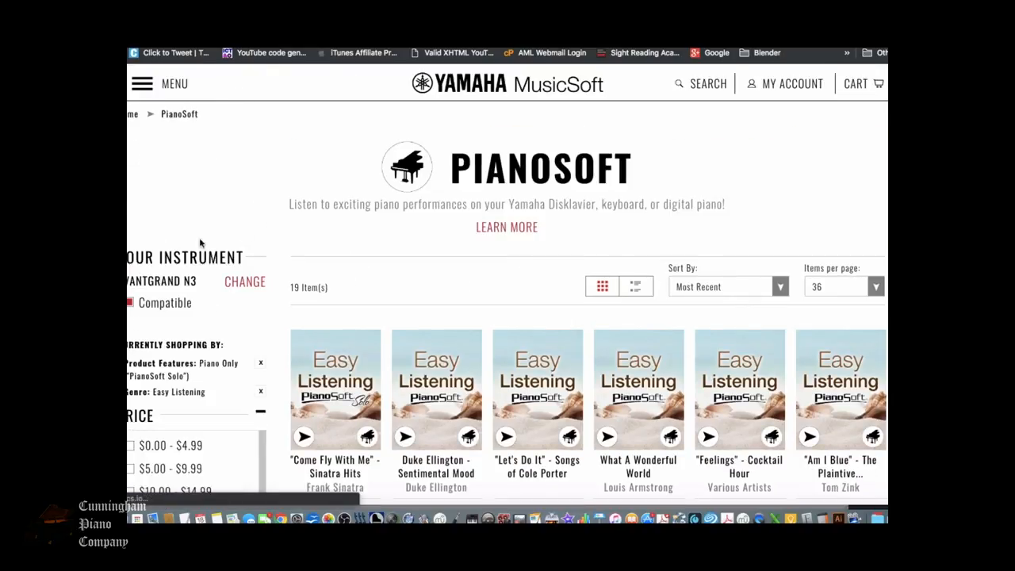
Scroll the Easy Listening results until the "Feelings" - Cocktail Hour tile is visible.
scroll(down, 3)
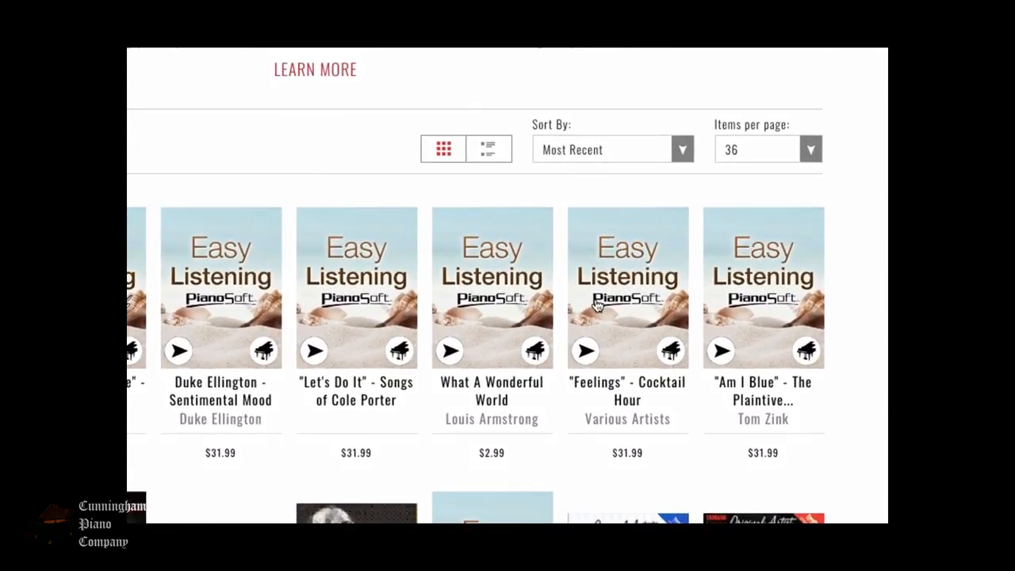
scroll(down, 3)
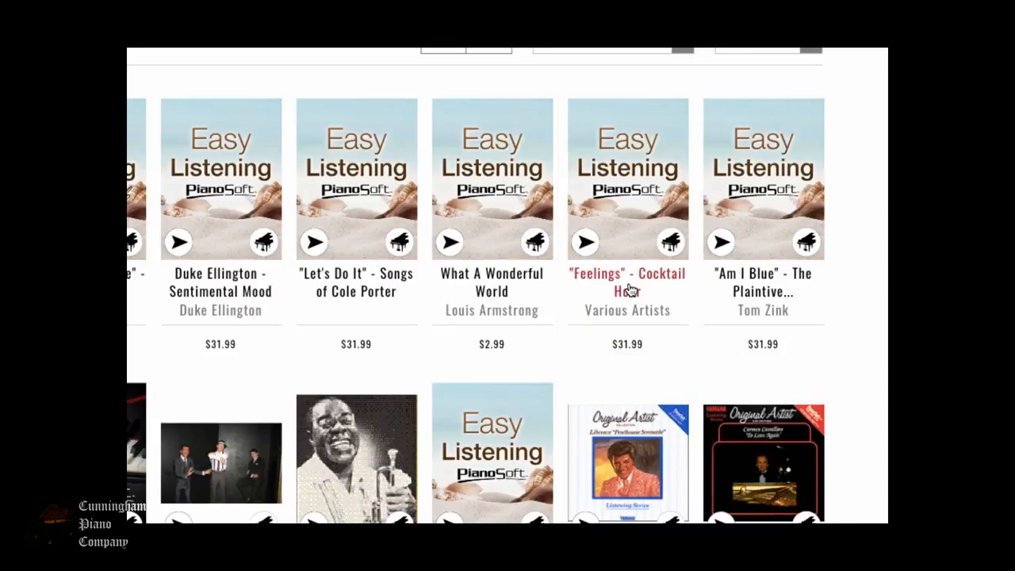
View the "Feelings" - Cocktail Hour product page: $31.99, sample tracks and Disklaviers with USB version.
click(627, 281)
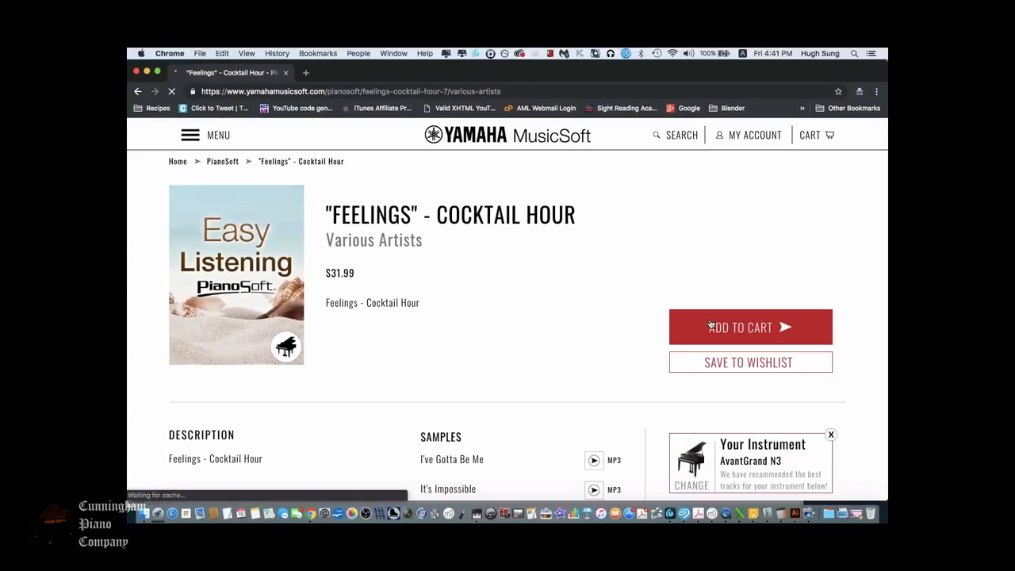
scroll(down, 3)
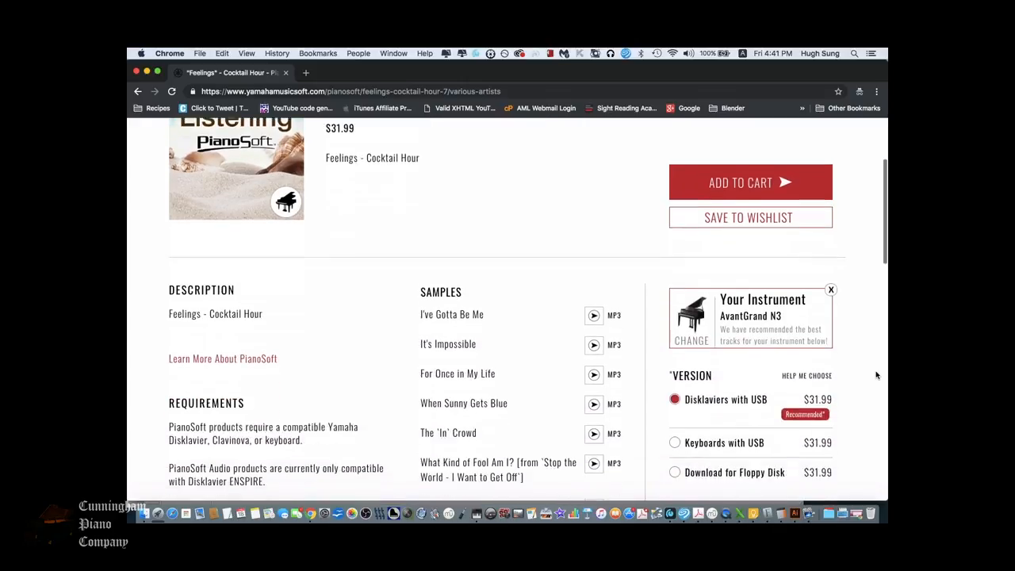
scroll(down, 3)
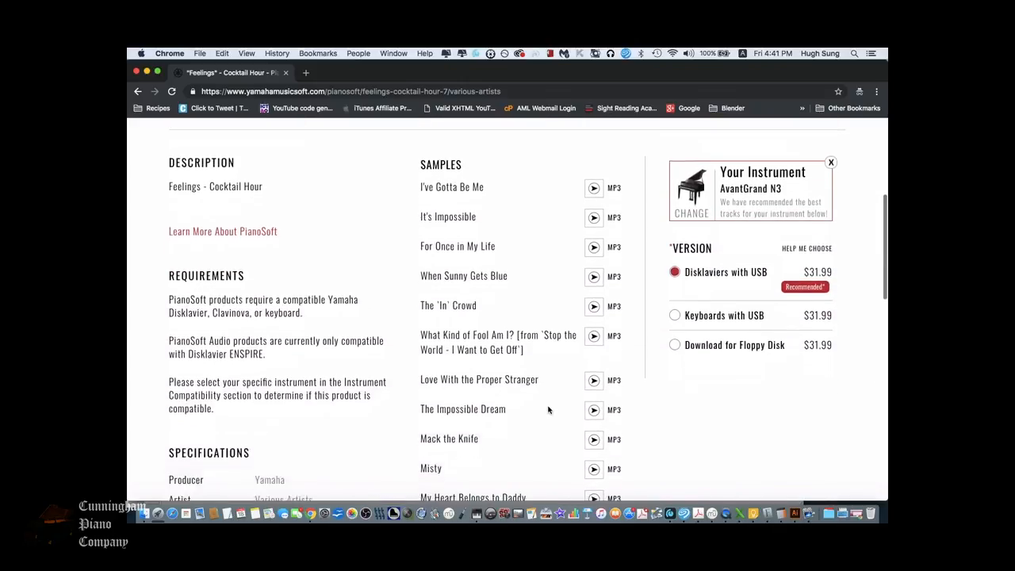
scroll(down, 3)
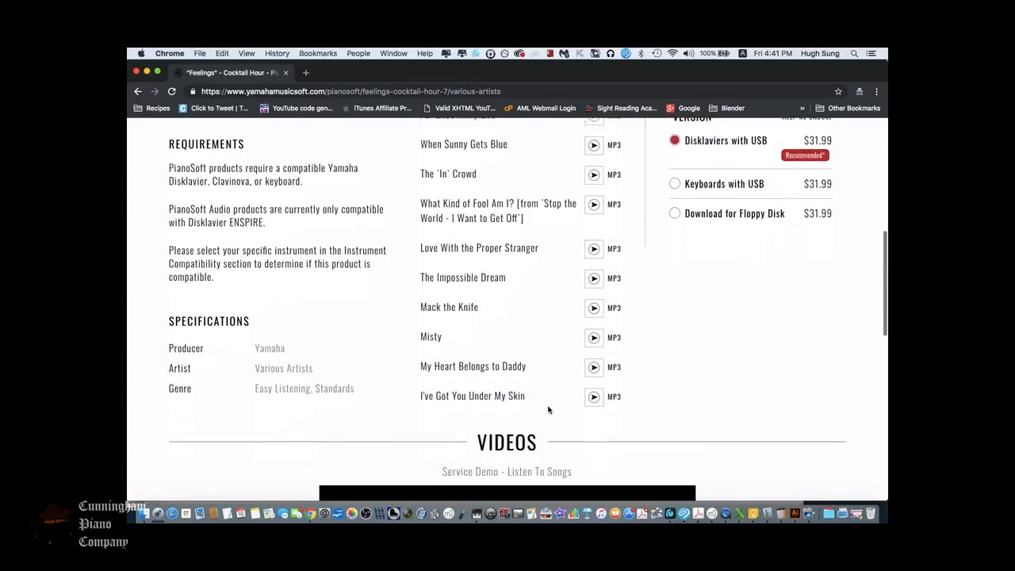
scroll(down, 3)
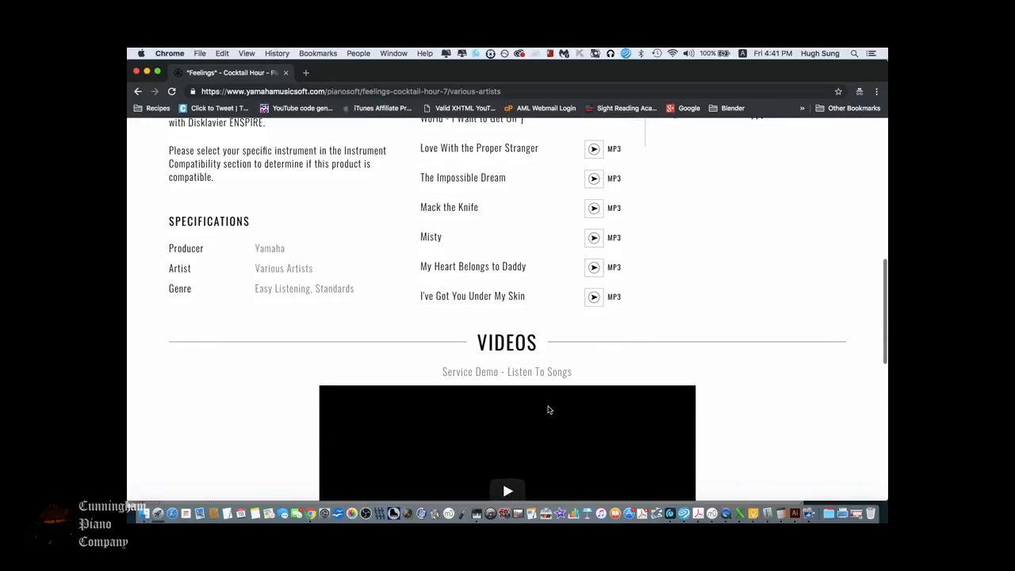
scroll(up, 3)
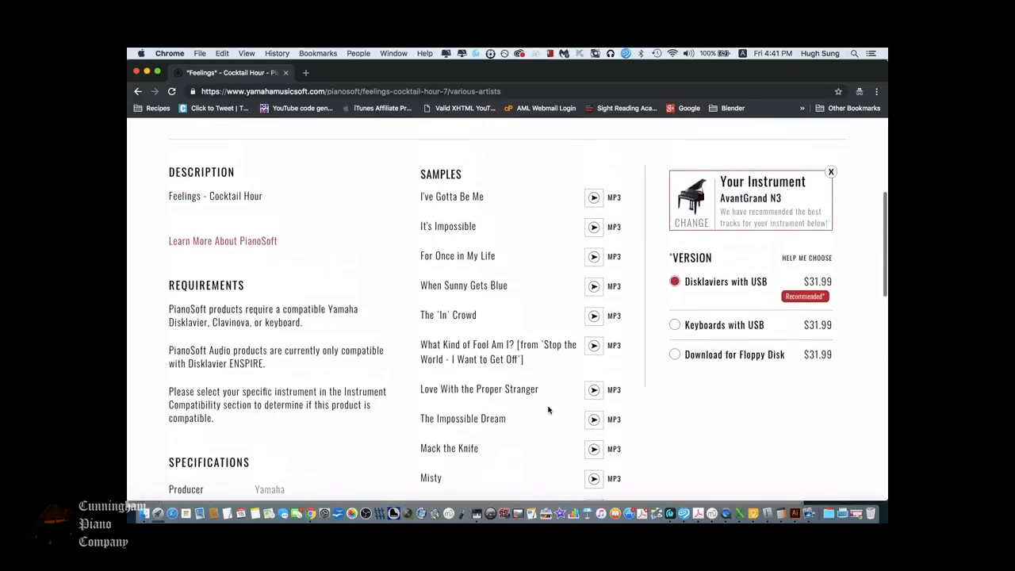
scroll(up, 3)
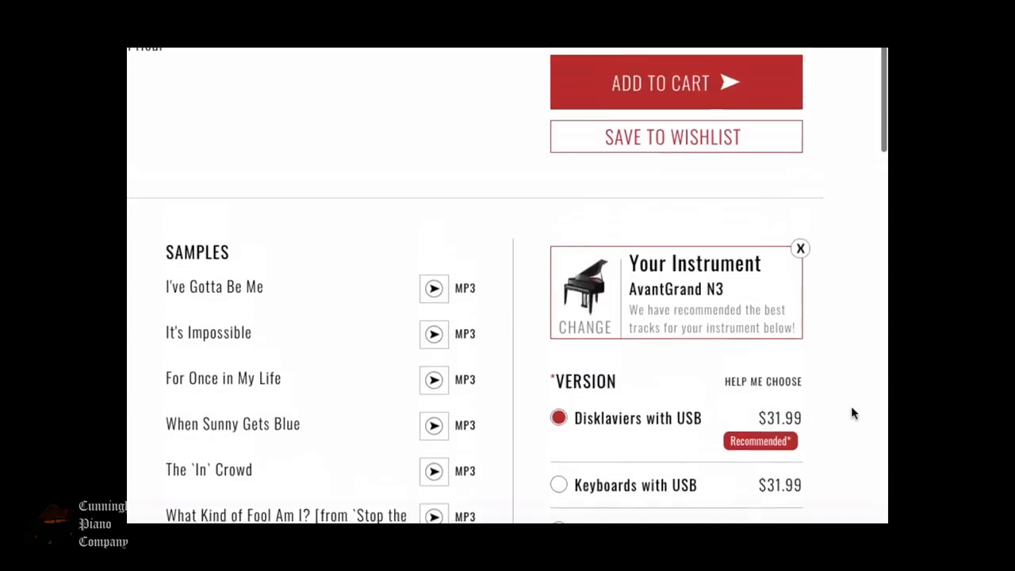
scroll(up, 3)
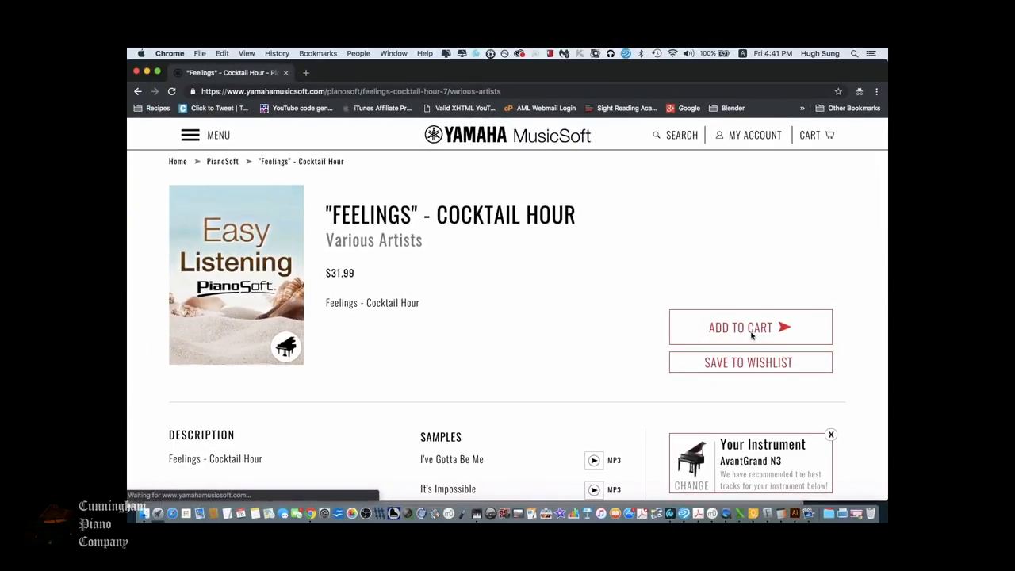
Add the Disklaviers with USB edition to the cart and proceed to checkout at $31.99.
click(740, 326)
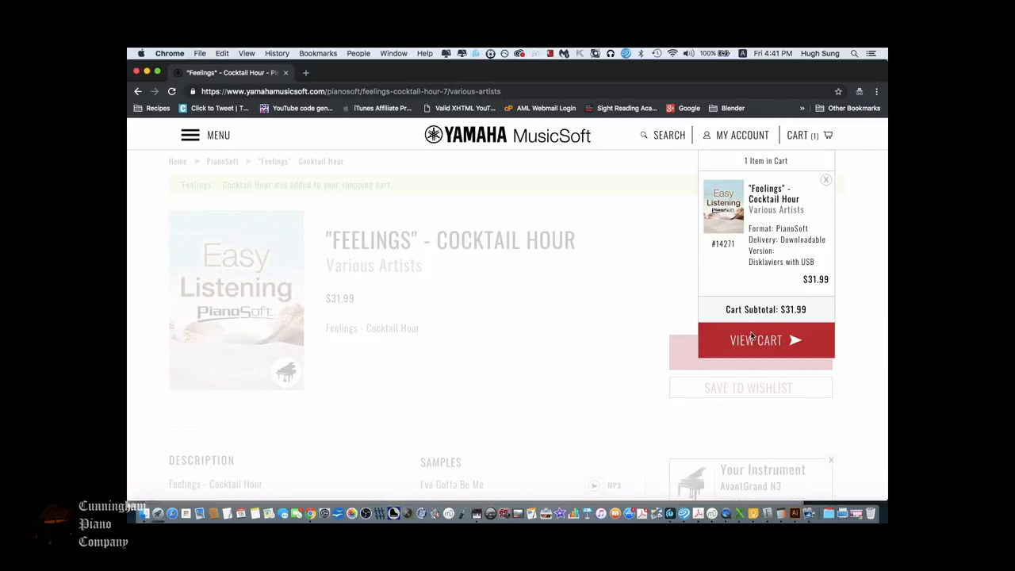
click(765, 340)
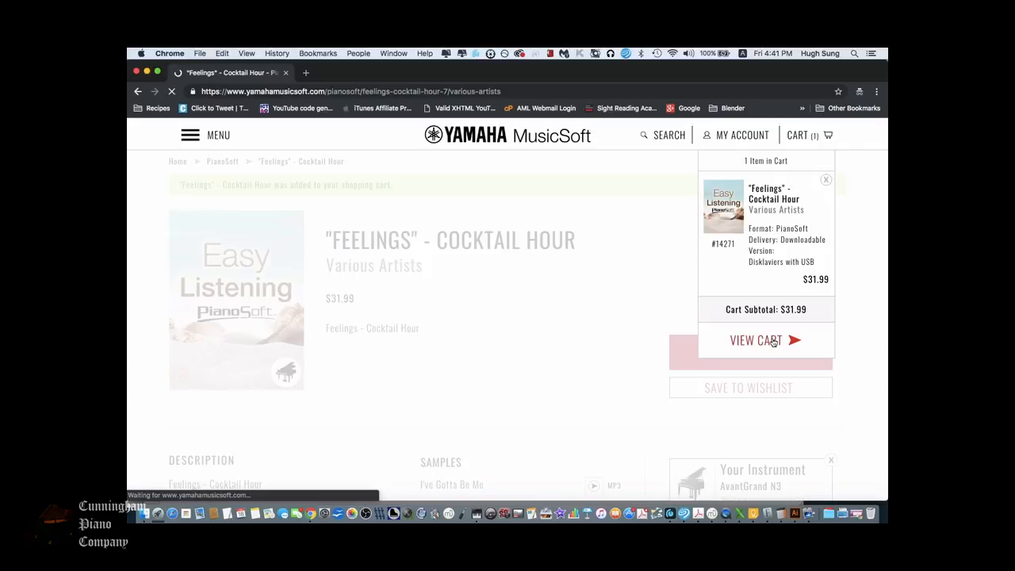
click(756, 339)
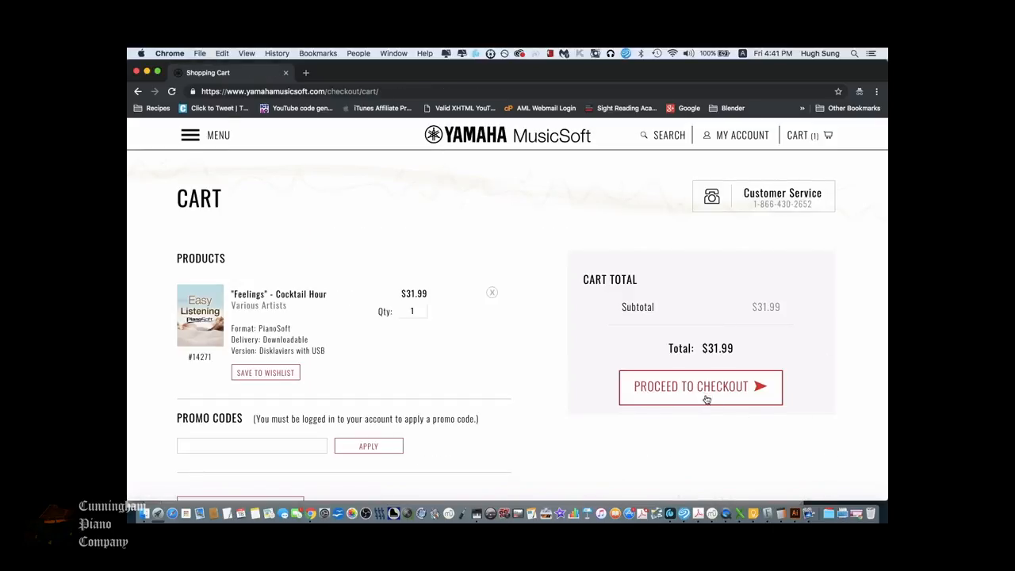
click(700, 386)
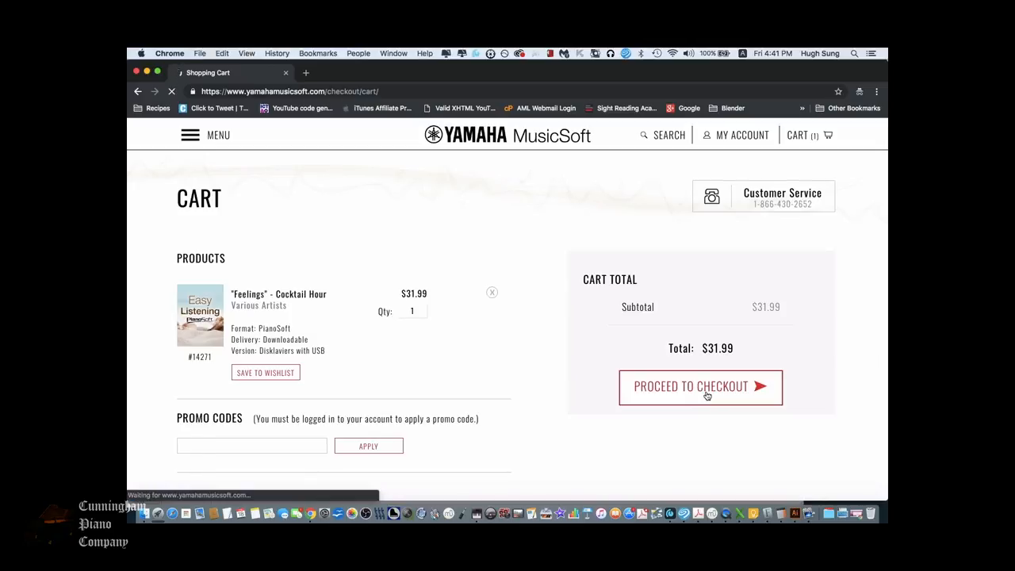
click(700, 386)
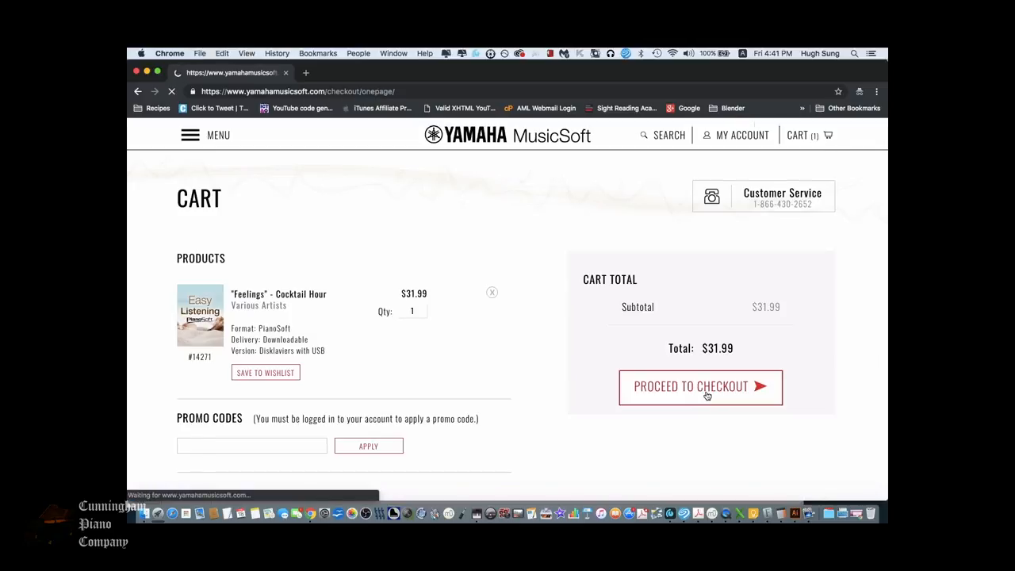
Continue past billing, choose Credit Card payment and place the order.
click(700, 387)
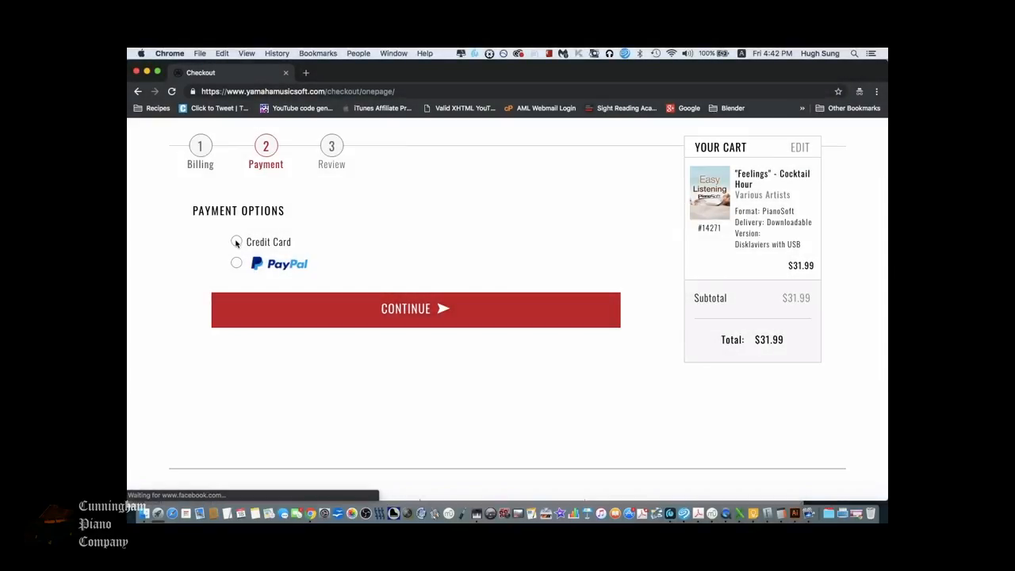
click(236, 241)
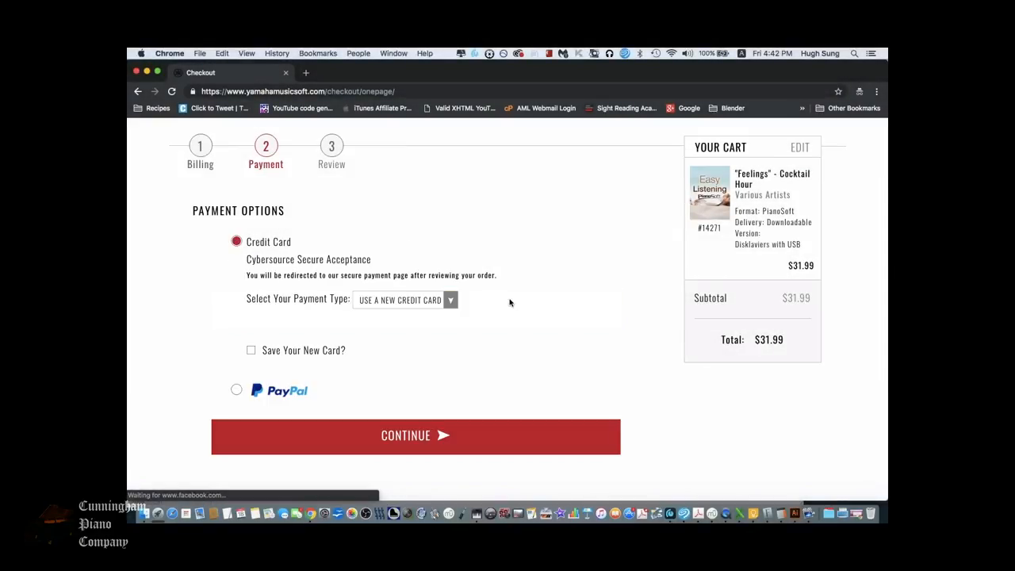
click(416, 435)
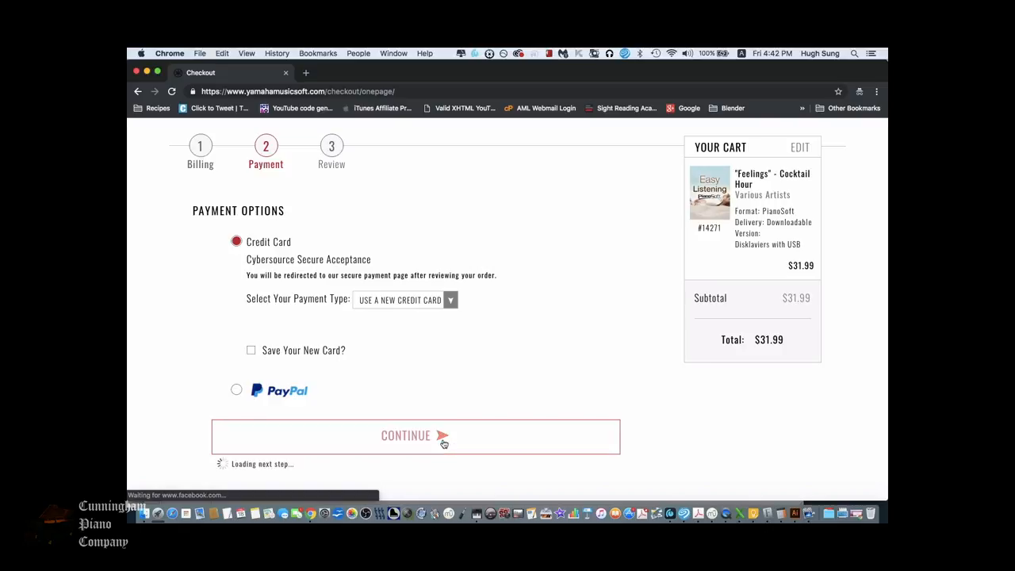
click(405, 435)
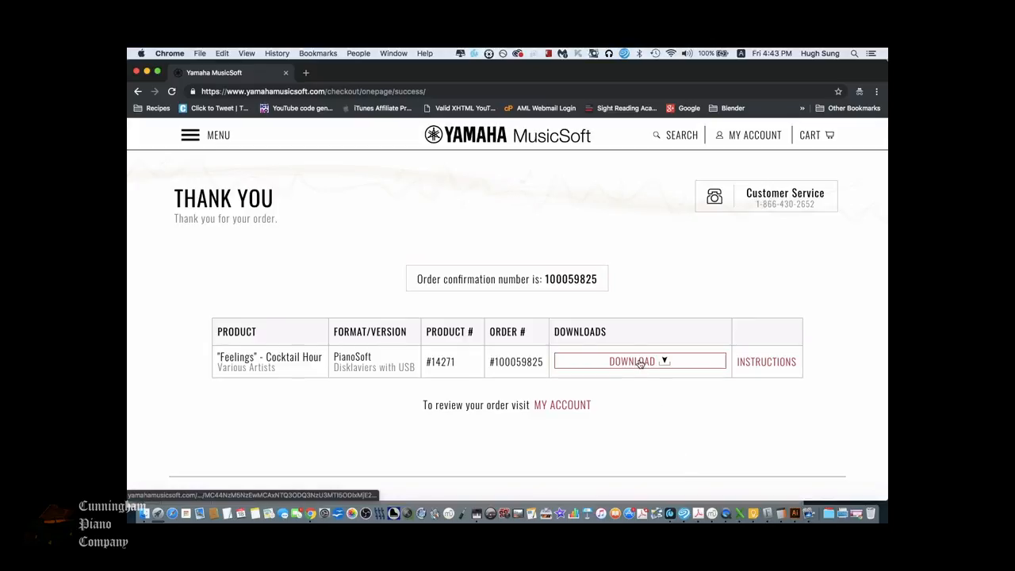
Download feelings-cocktail-hour.zip and show it in the Downloads folder in Finder.
click(633, 361)
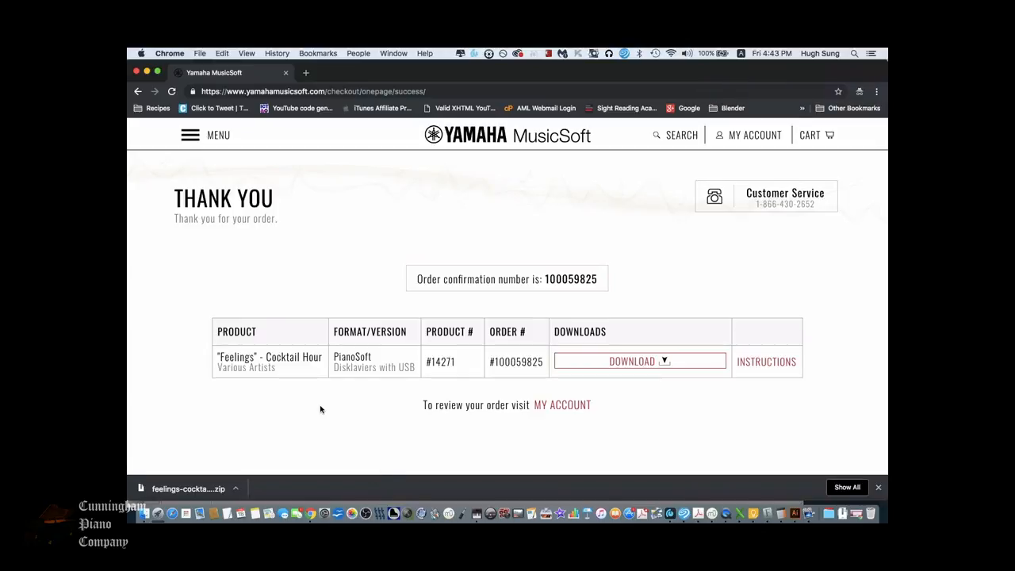
click(188, 489)
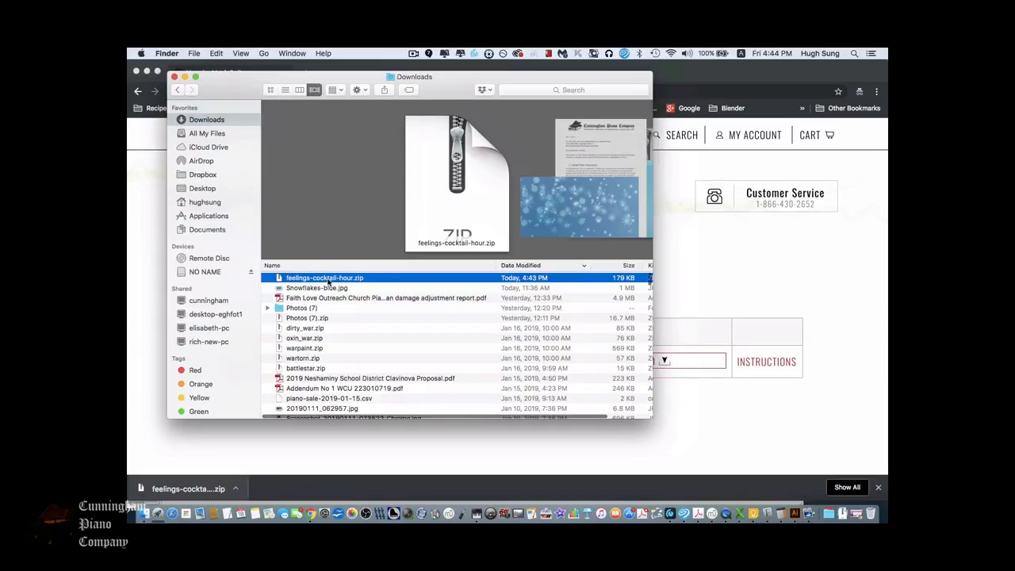
Unzip the archive, enter the feelings-cocktail-hour folder and select all twelve MIDI files.
right_click(325, 278)
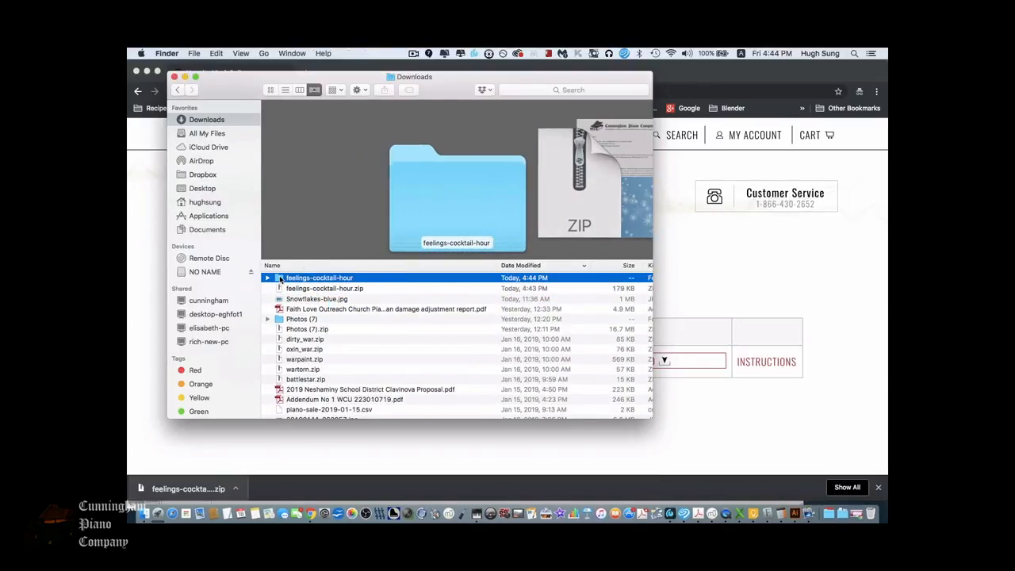
double_click(320, 278)
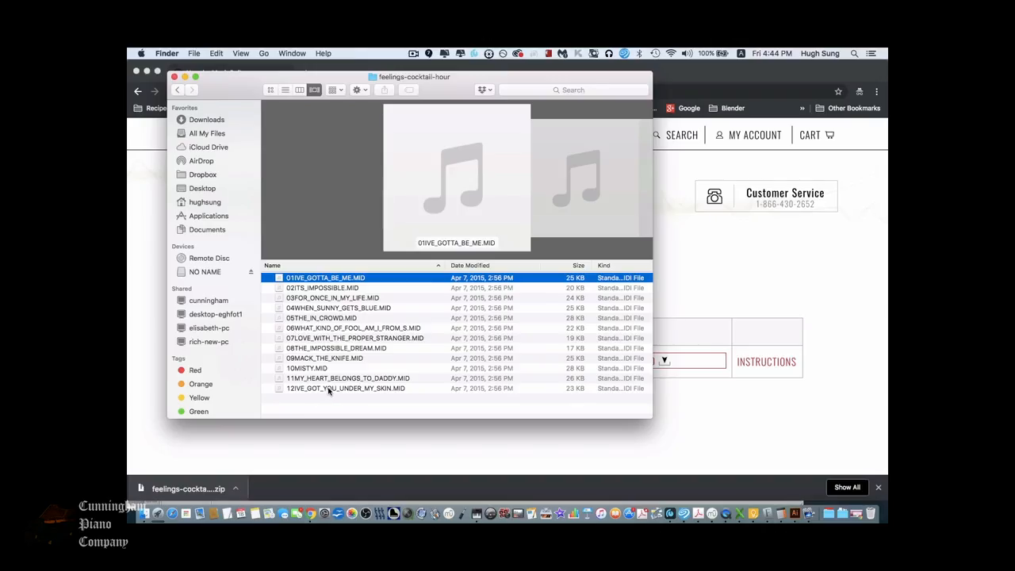
key(cmd+a)
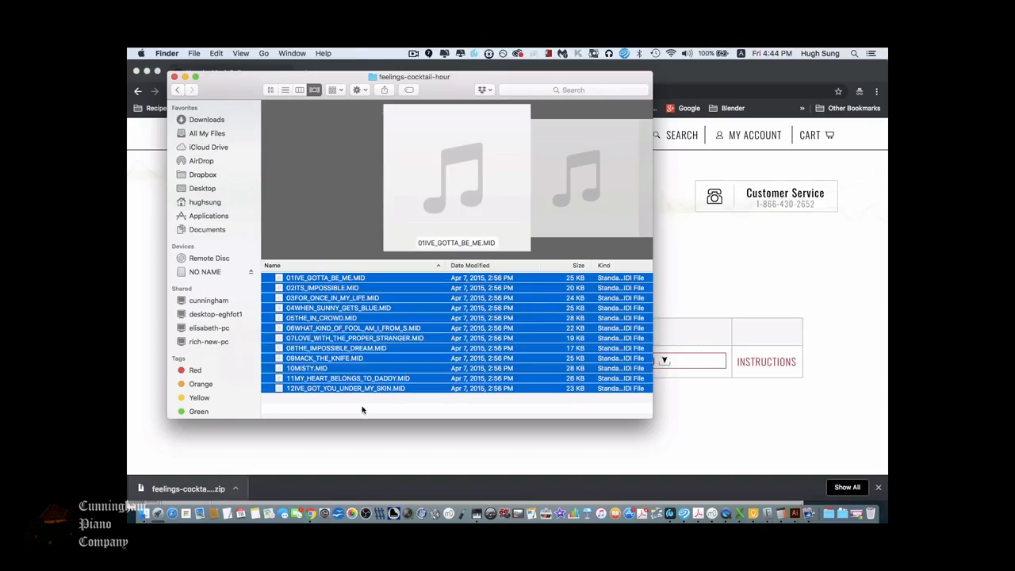
mouse_move(207, 276)
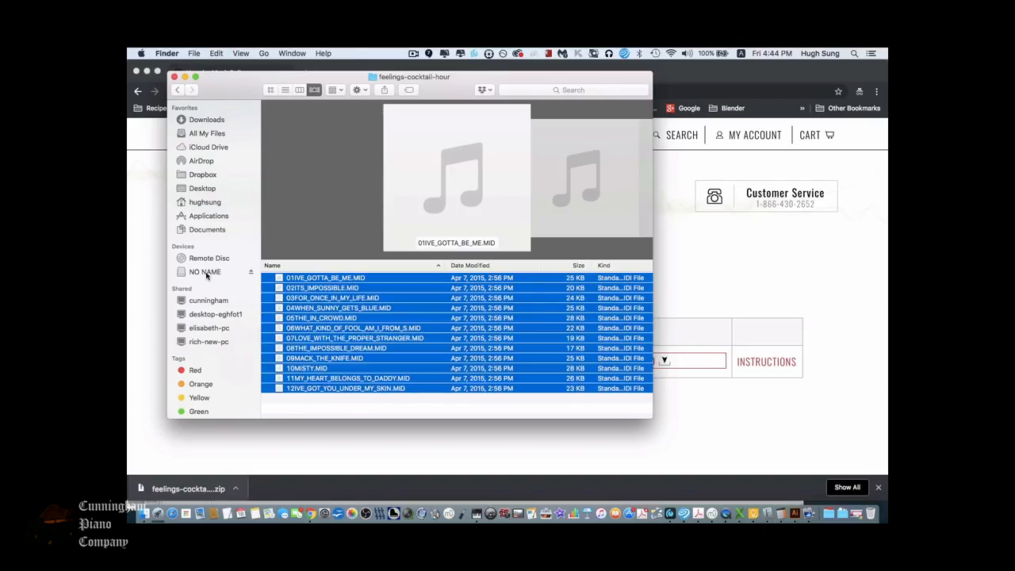